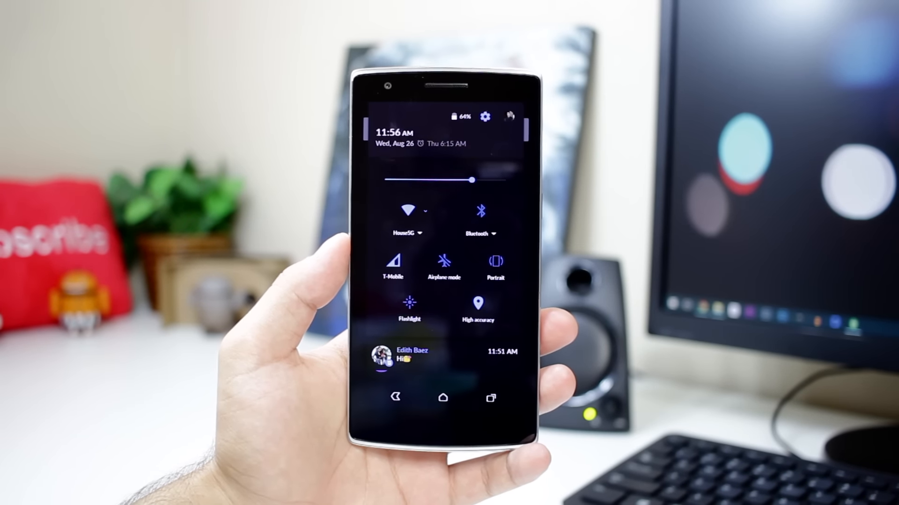
- Enable the music playback control gestures on the Gesture shortcuts screen
click(442, 264)
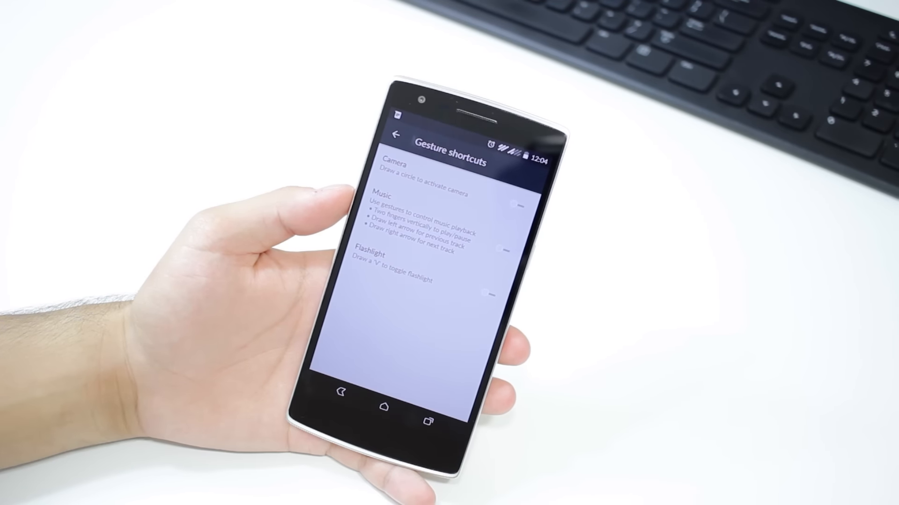
click(520, 212)
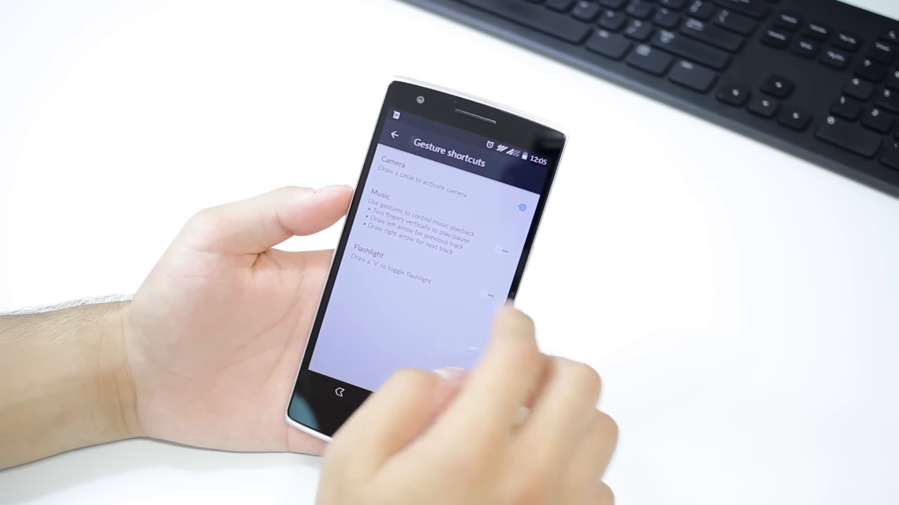